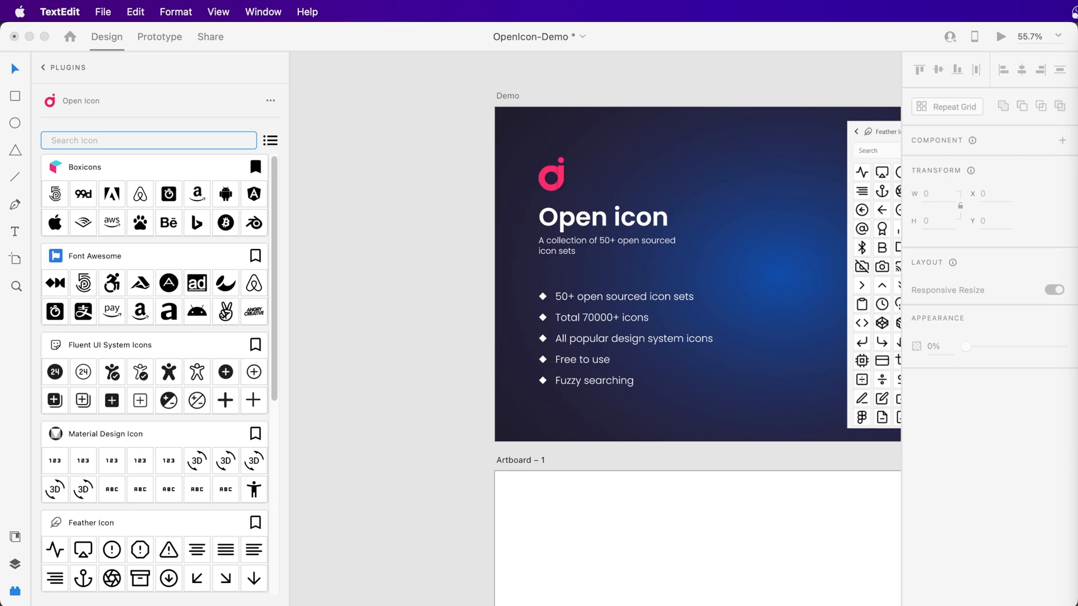
mouse_move(15, 120)
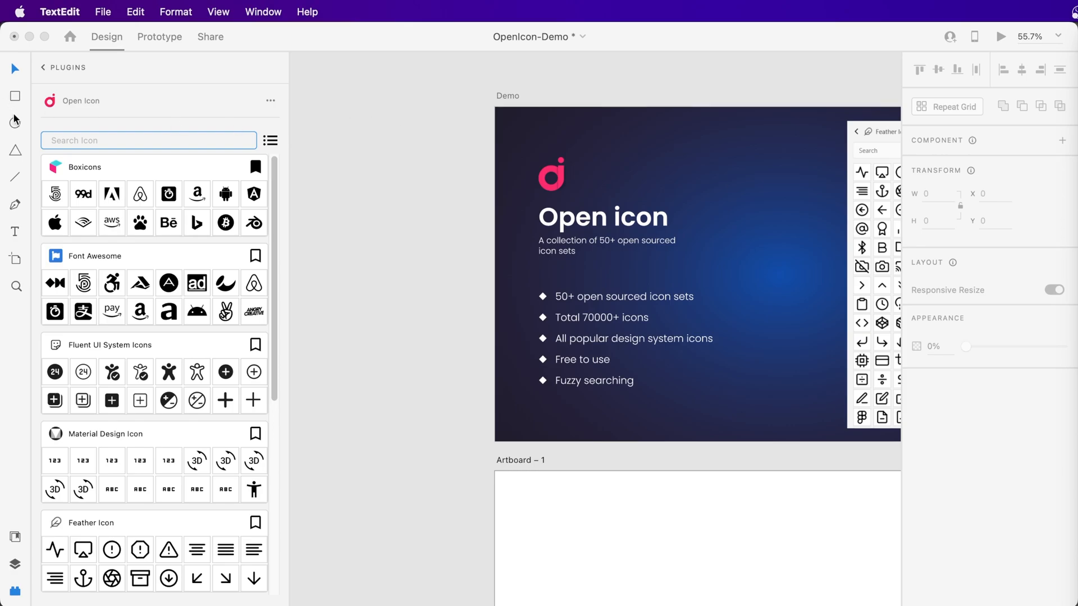
Search the Open Icon library for "dwnlod" to filter down to download icons
type("dwnlod")
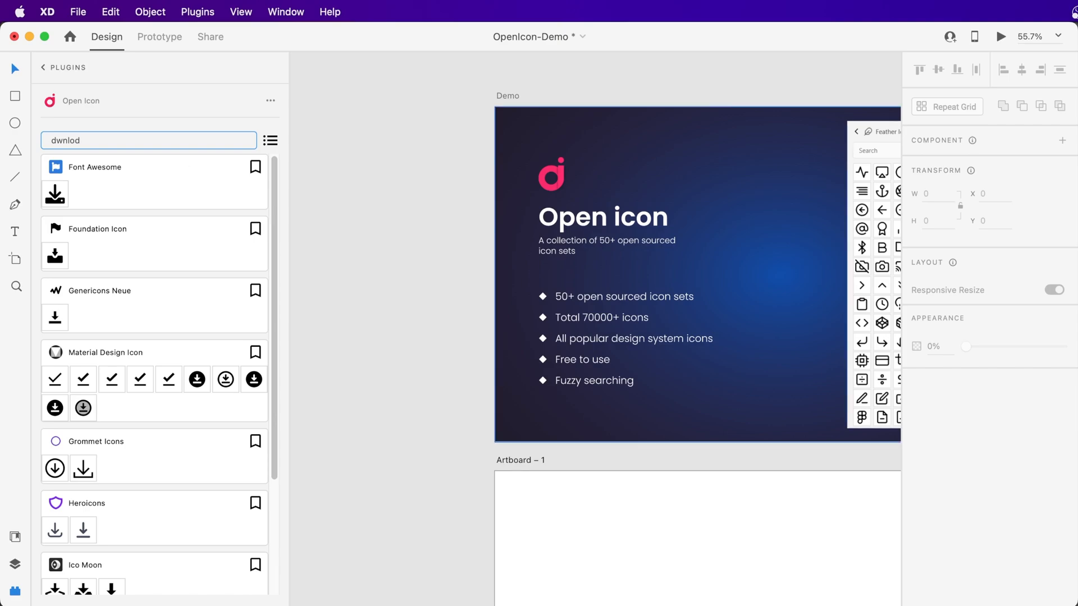
mouse_move(823, 461)
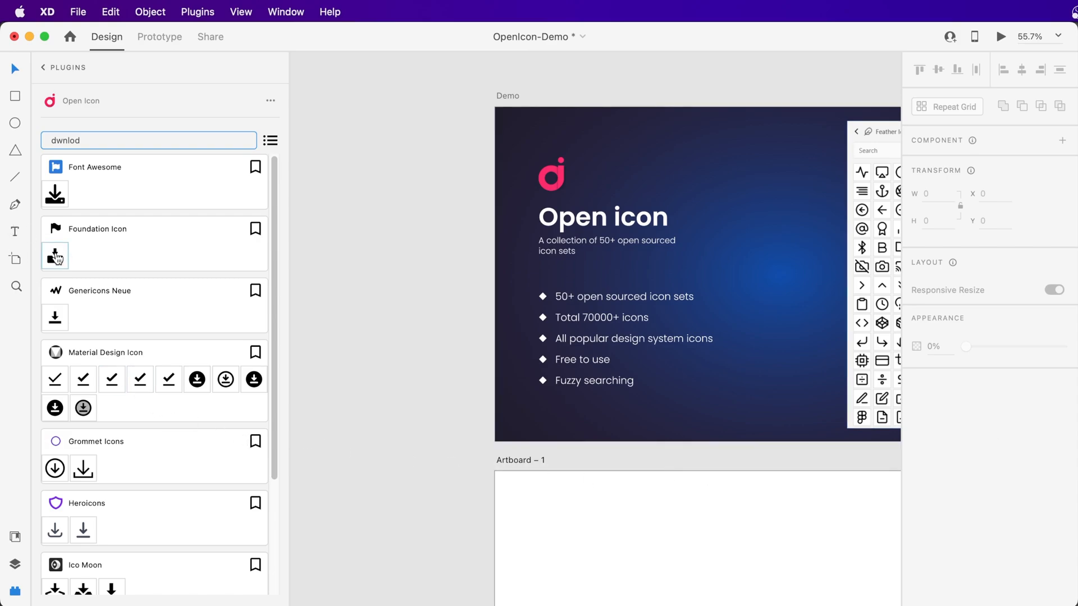
Drag the Foundation Icon download glyph onto Artboard – 1 as a 48×48 element and select it
left_click_drag(55, 256, 599, 532)
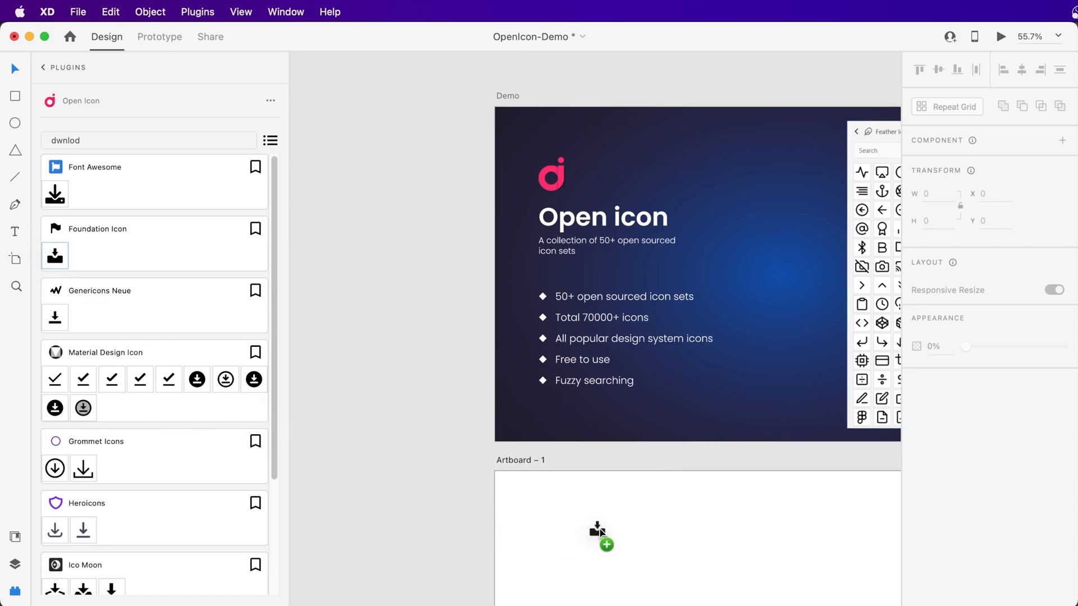
left_click(609, 540)
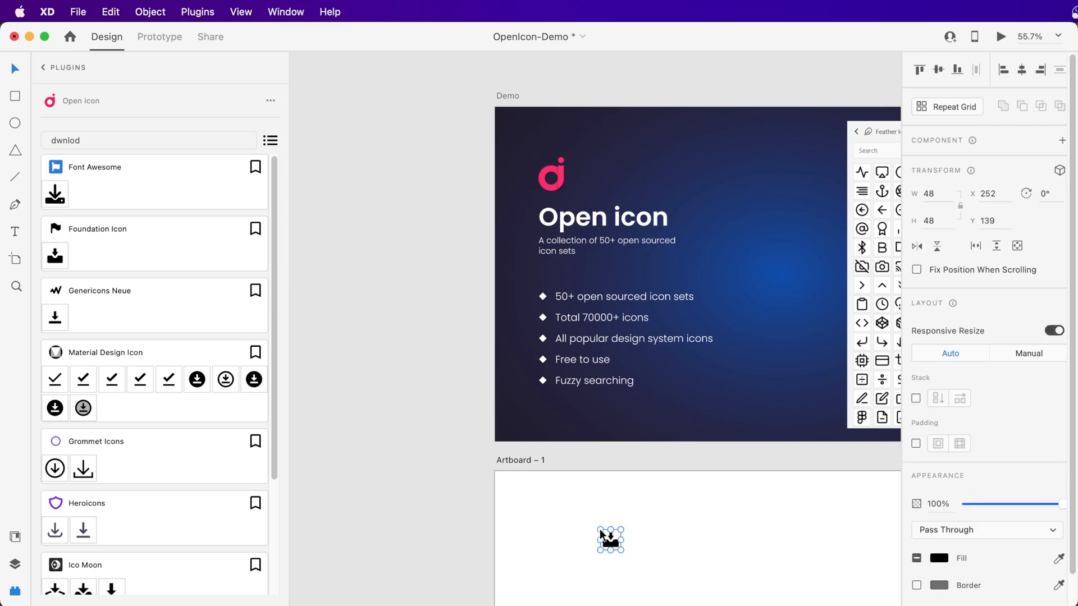
mouse_move(77, 375)
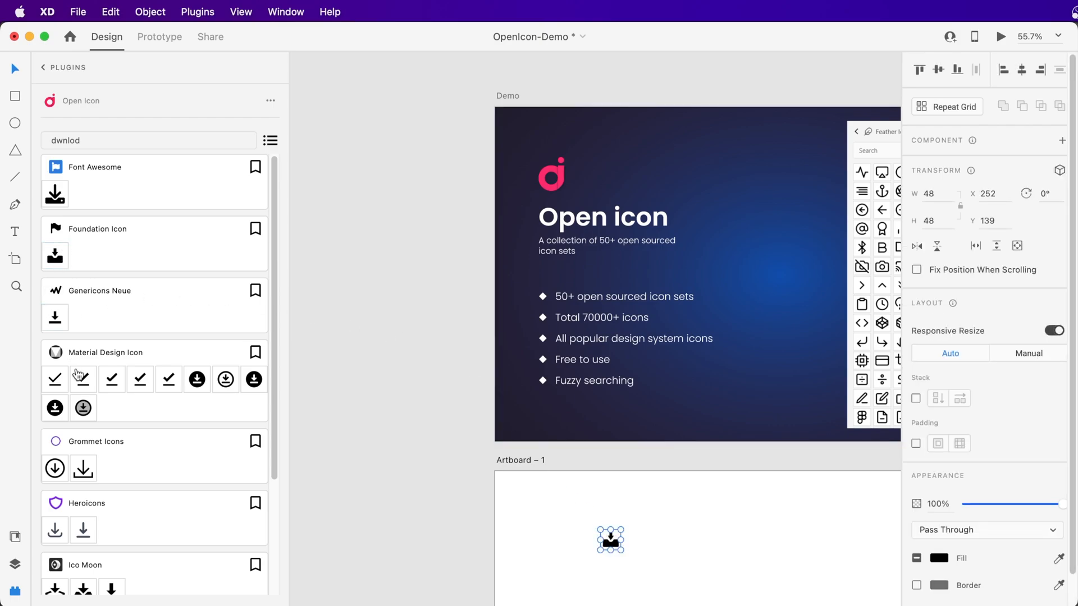
Insert a Material Design checkmark icon beside the download icon on Artboard – 1
left_click(82, 378)
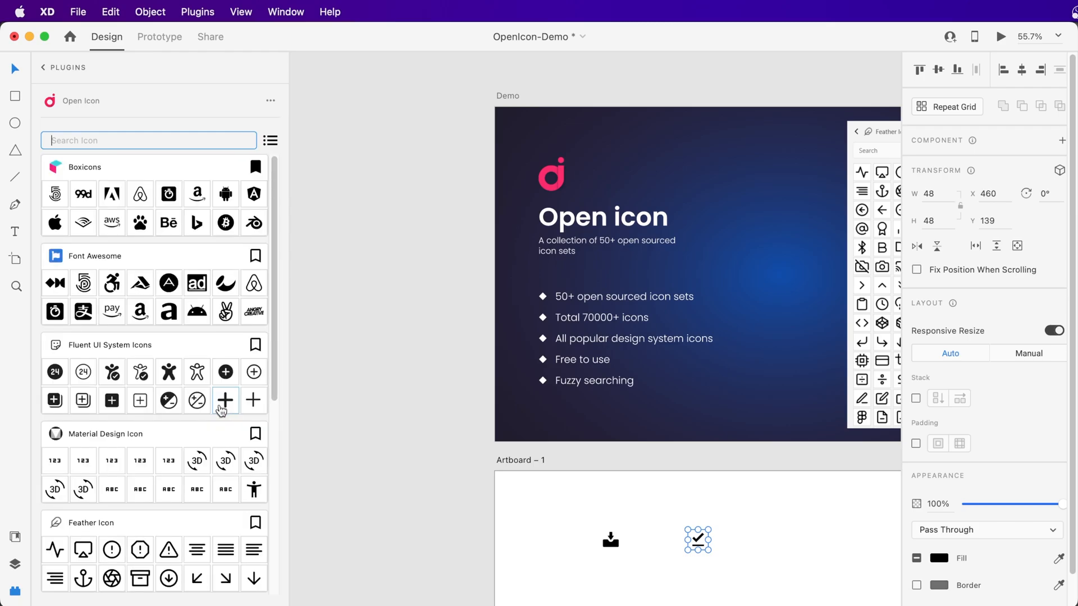
scroll("down", 3)
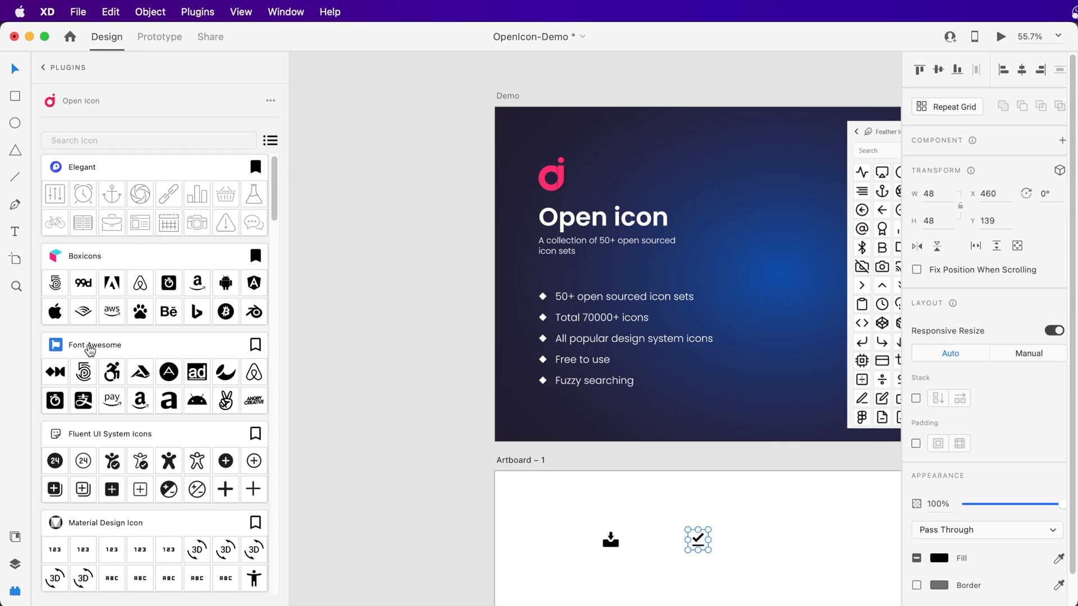
Expand the Font Awesome icon set and download the full set
left_click(94, 344)
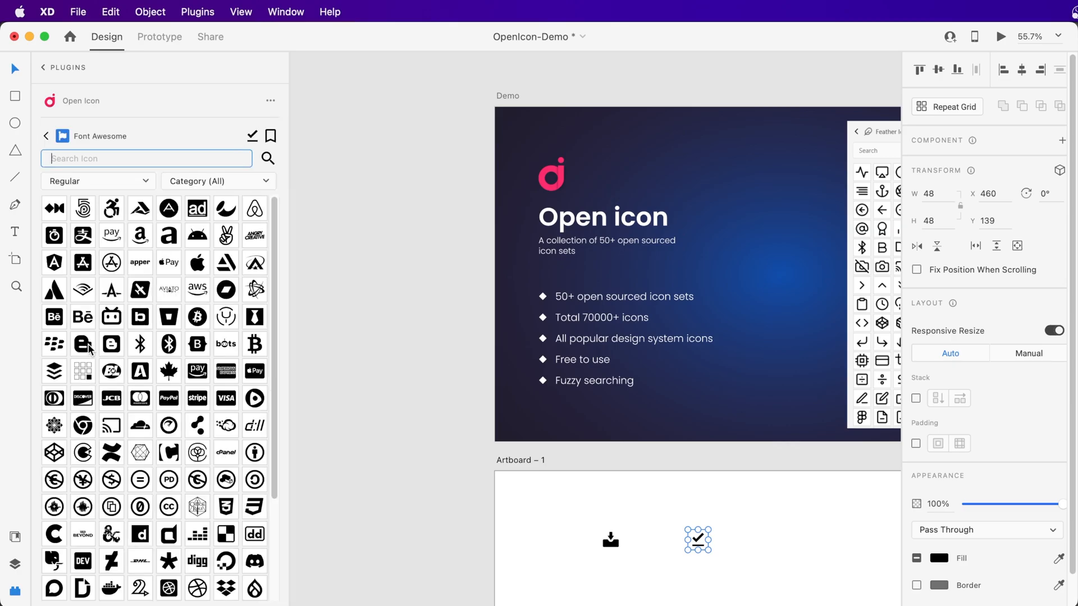
mouse_move(82, 344)
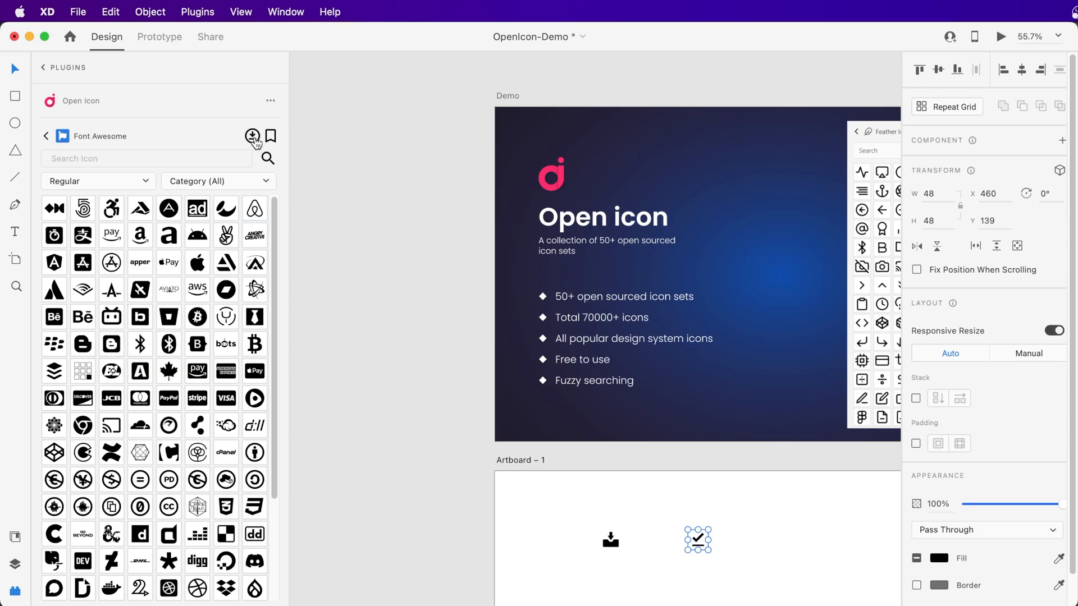
mouse_move(253, 136)
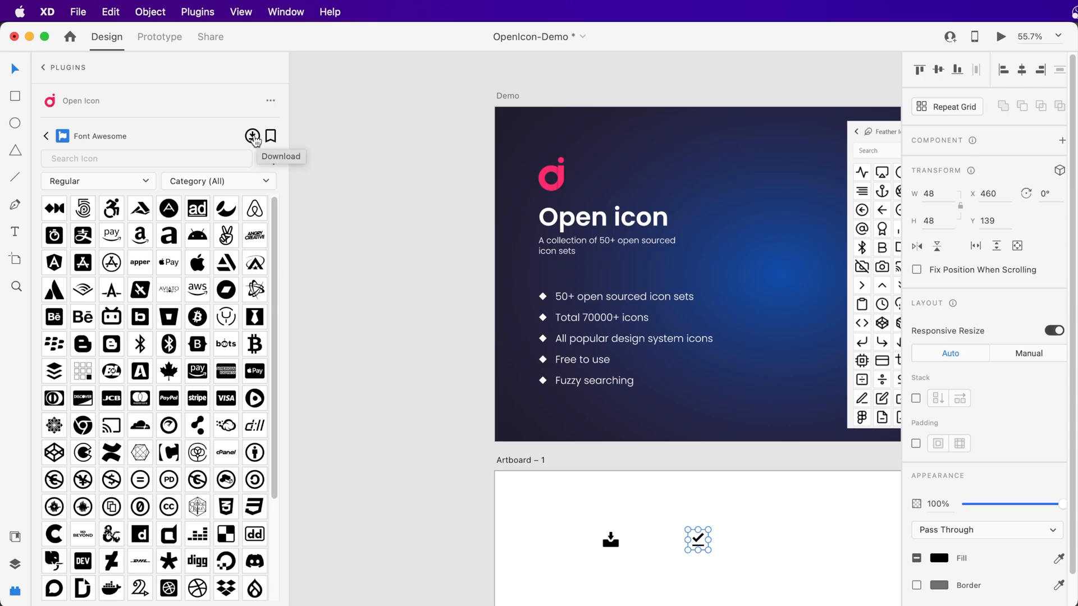
left_click(253, 136)
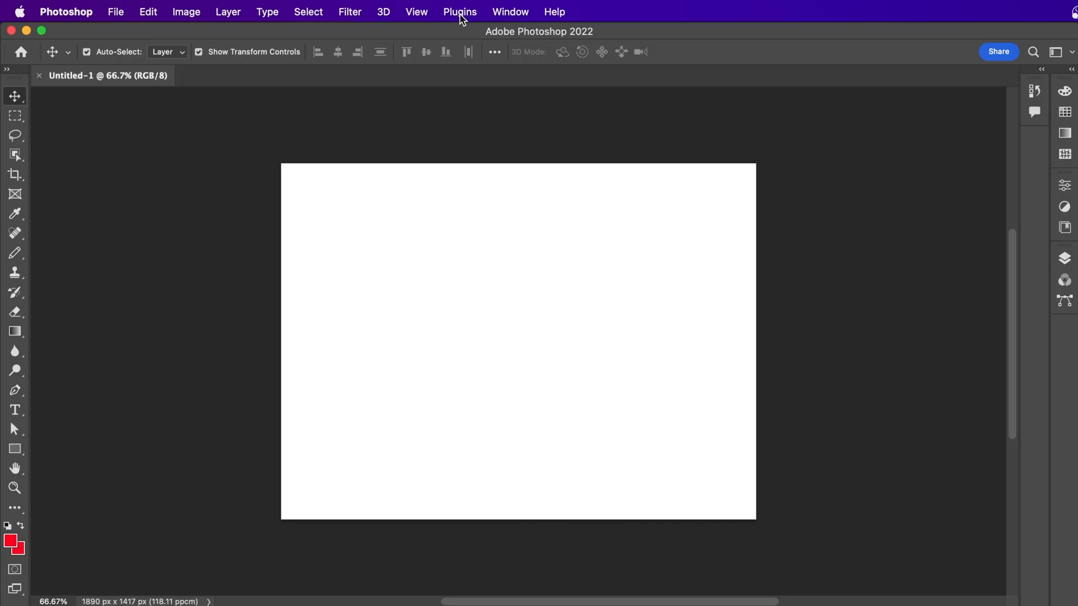
Launch the Open Icon plugin panel from Photoshop's Plugins menu beside Untitled-1
left_click(459, 11)
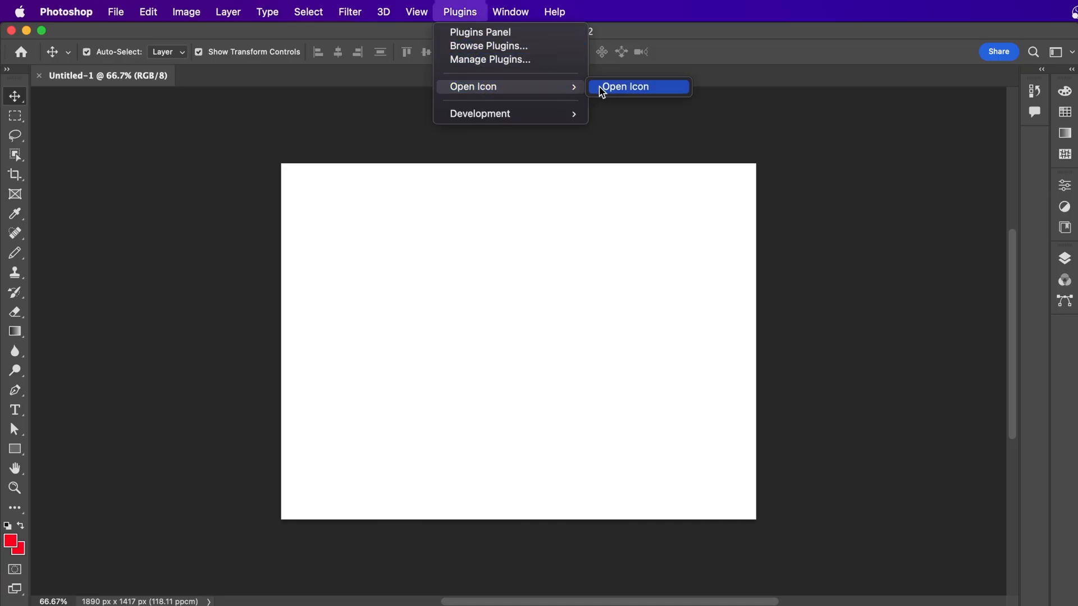
left_click(623, 86)
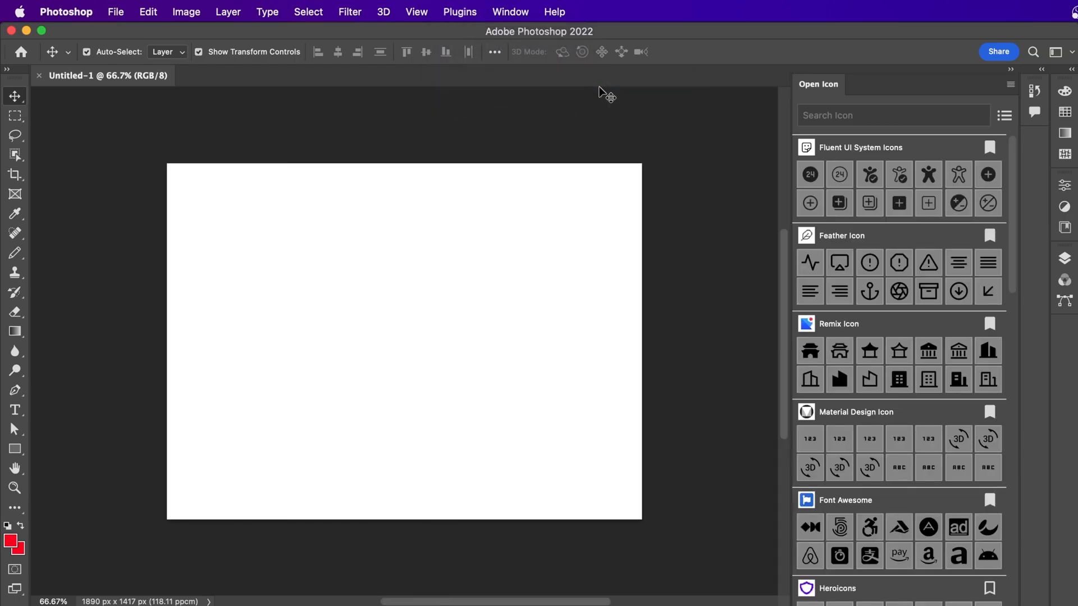